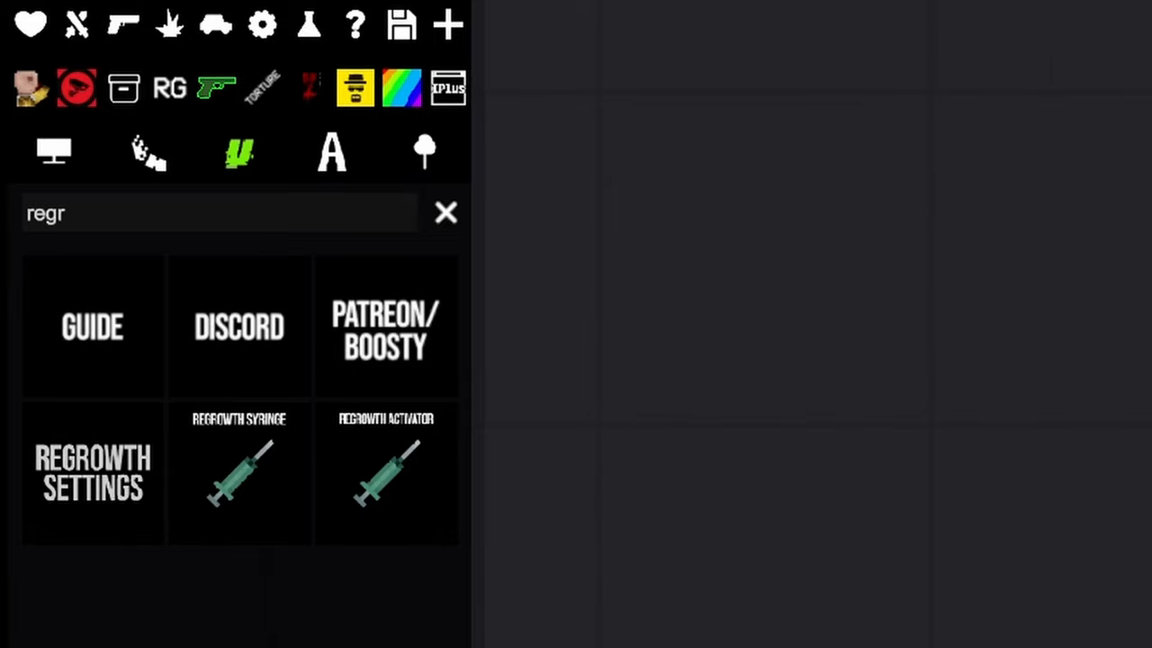
Step: Filter the spawn menu to the Regrowth mod items with the search 'regr'
{"action": "left_click", "coordinate": [92, 474]}
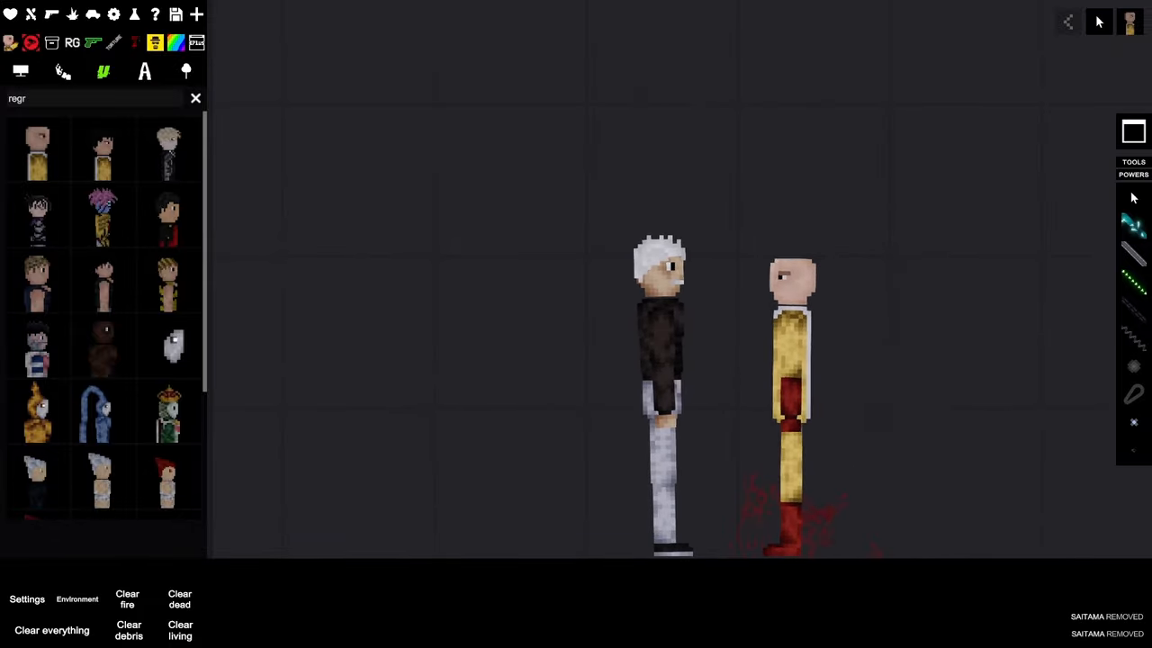
Step: Spawn Saitama facing the white-haired character so they interact in the sandbox
{"action": "right_click", "coordinate": [788, 288]}
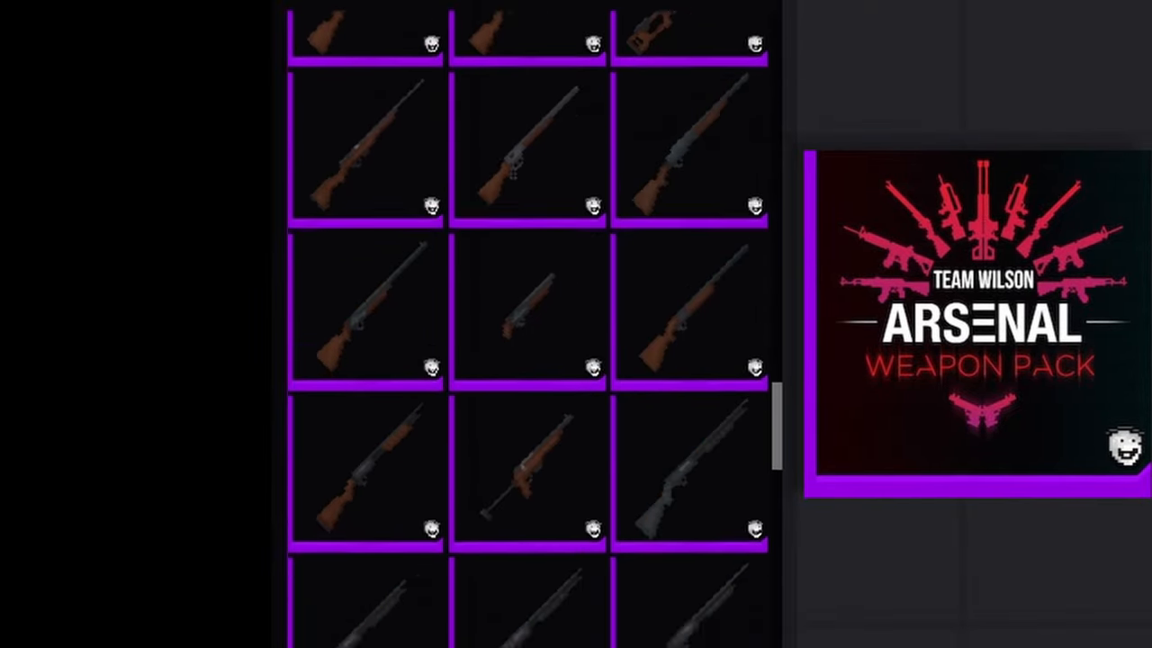
Step: Scroll the Arsenal Weapon Pack grid down to the pistols, revolvers and rocket launchers
{"action": "scroll", "scroll_direction": "down", "scroll_amount": 3}
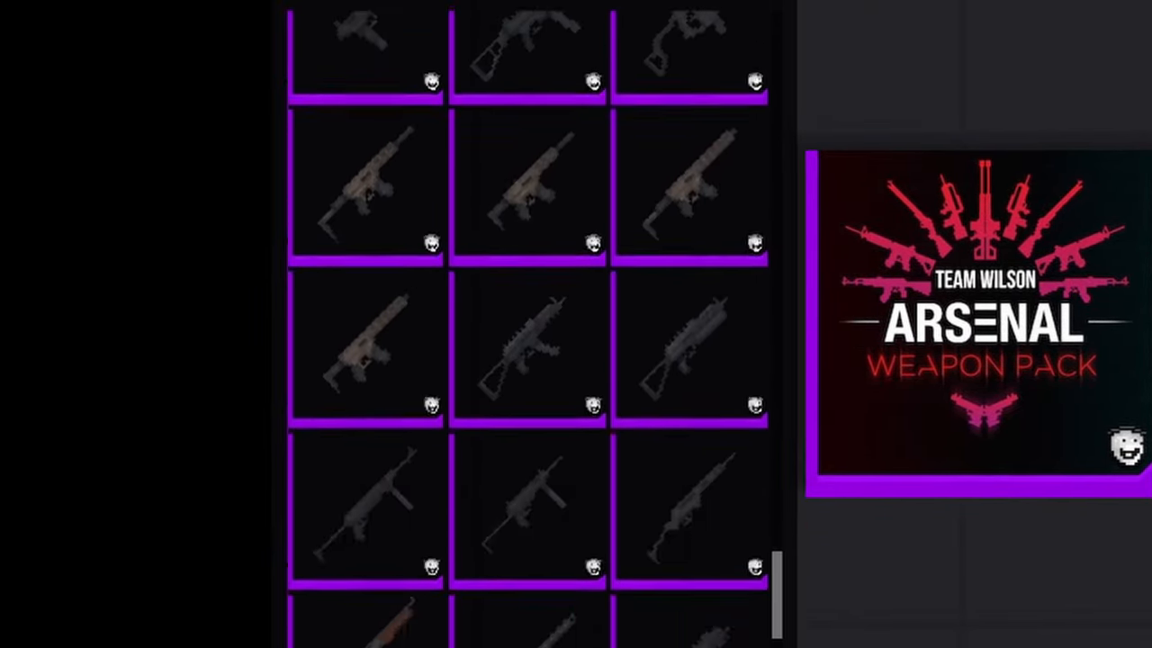
{"action": "scroll", "scroll_direction": "down", "scroll_amount": 3}
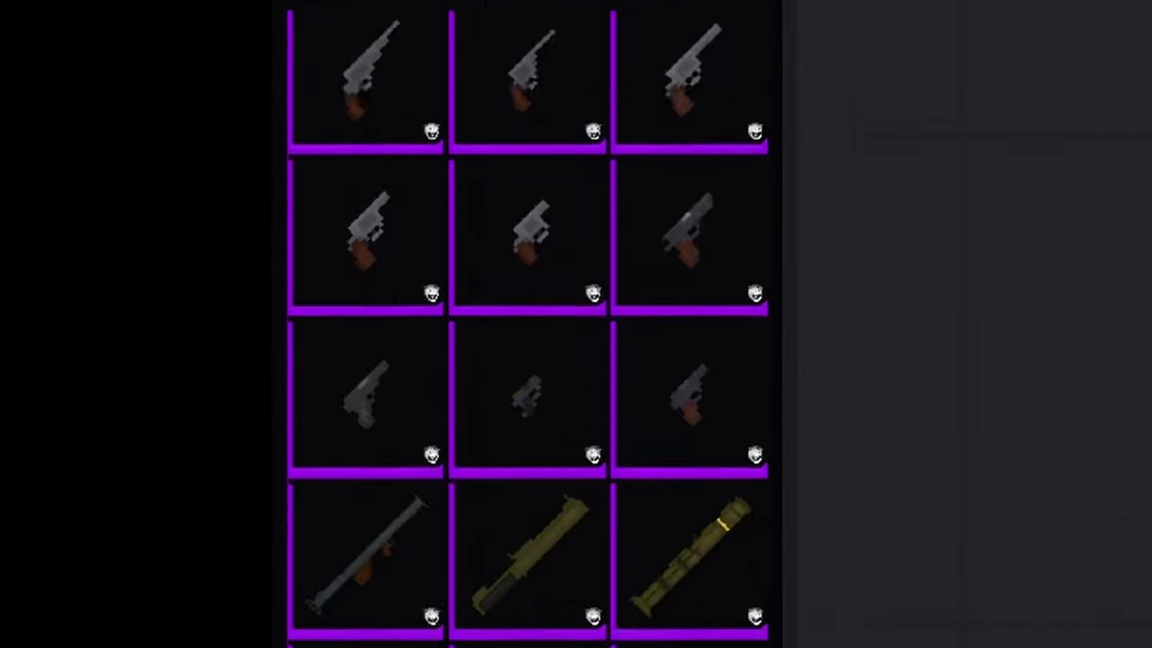